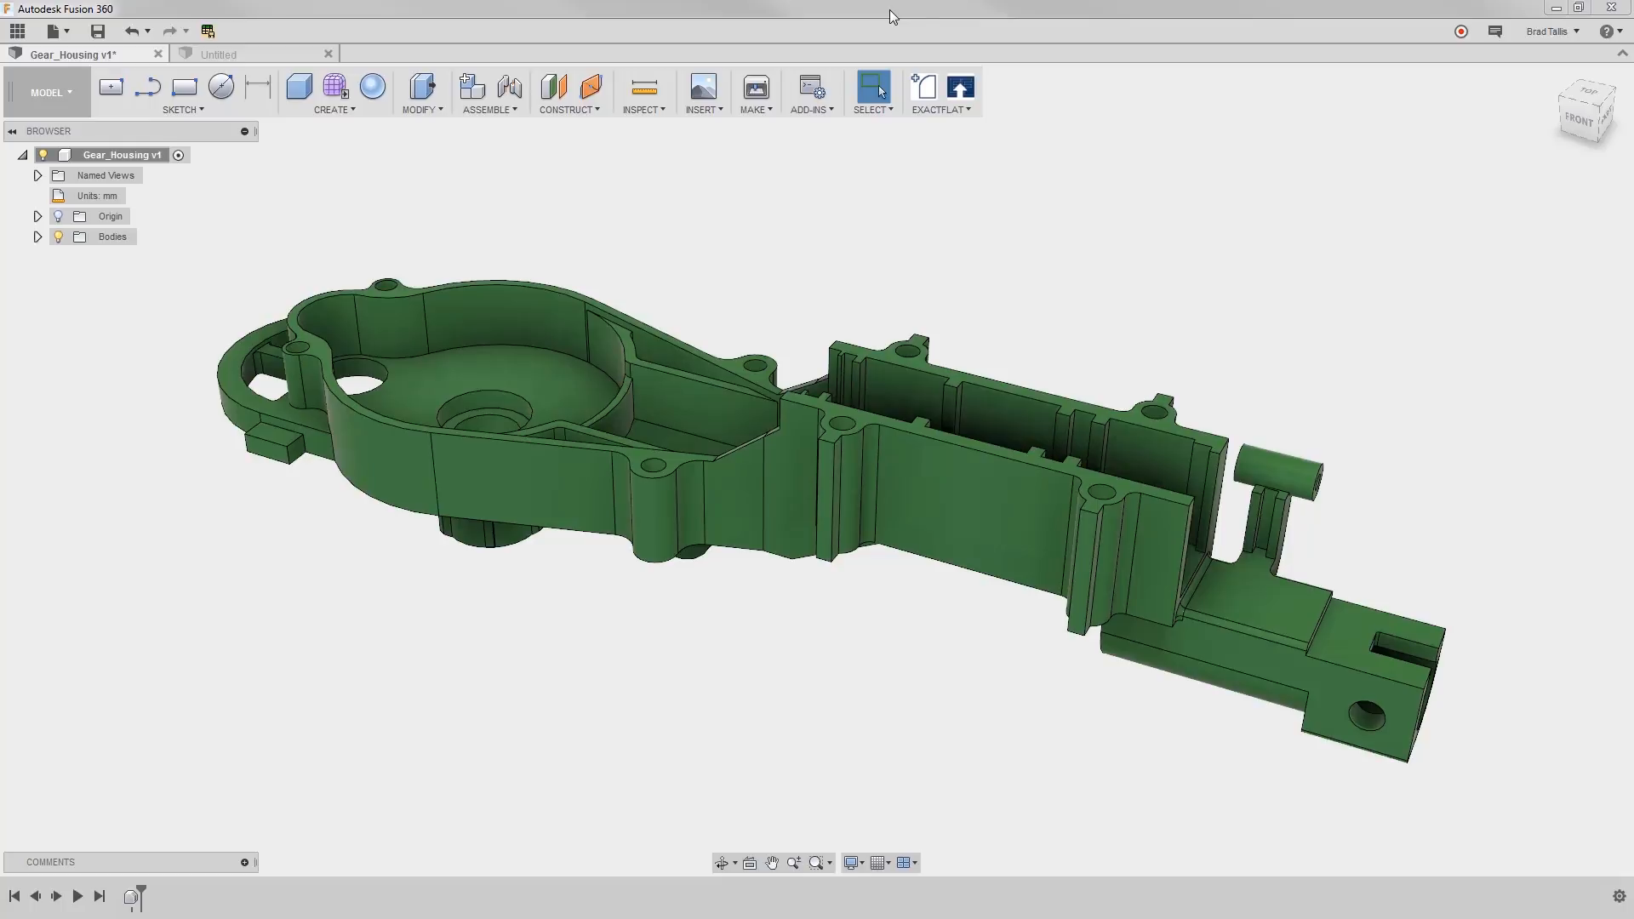
mouse_move(867, 425)
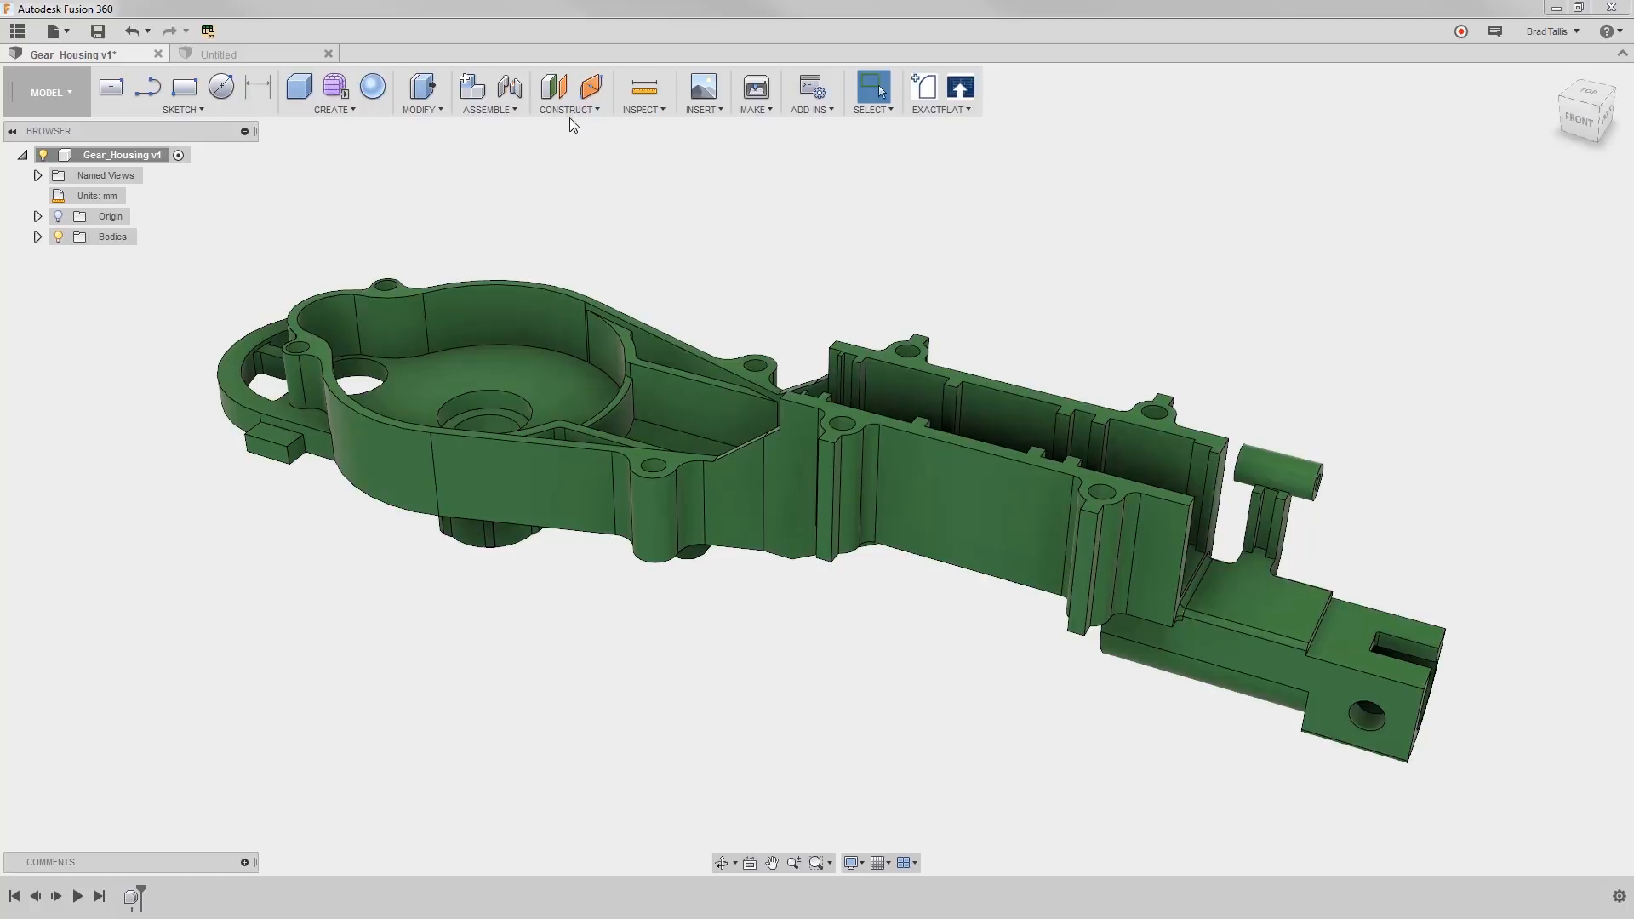
Step: Create a construction plane offset -8 mm from the wall's top face
click(553, 87)
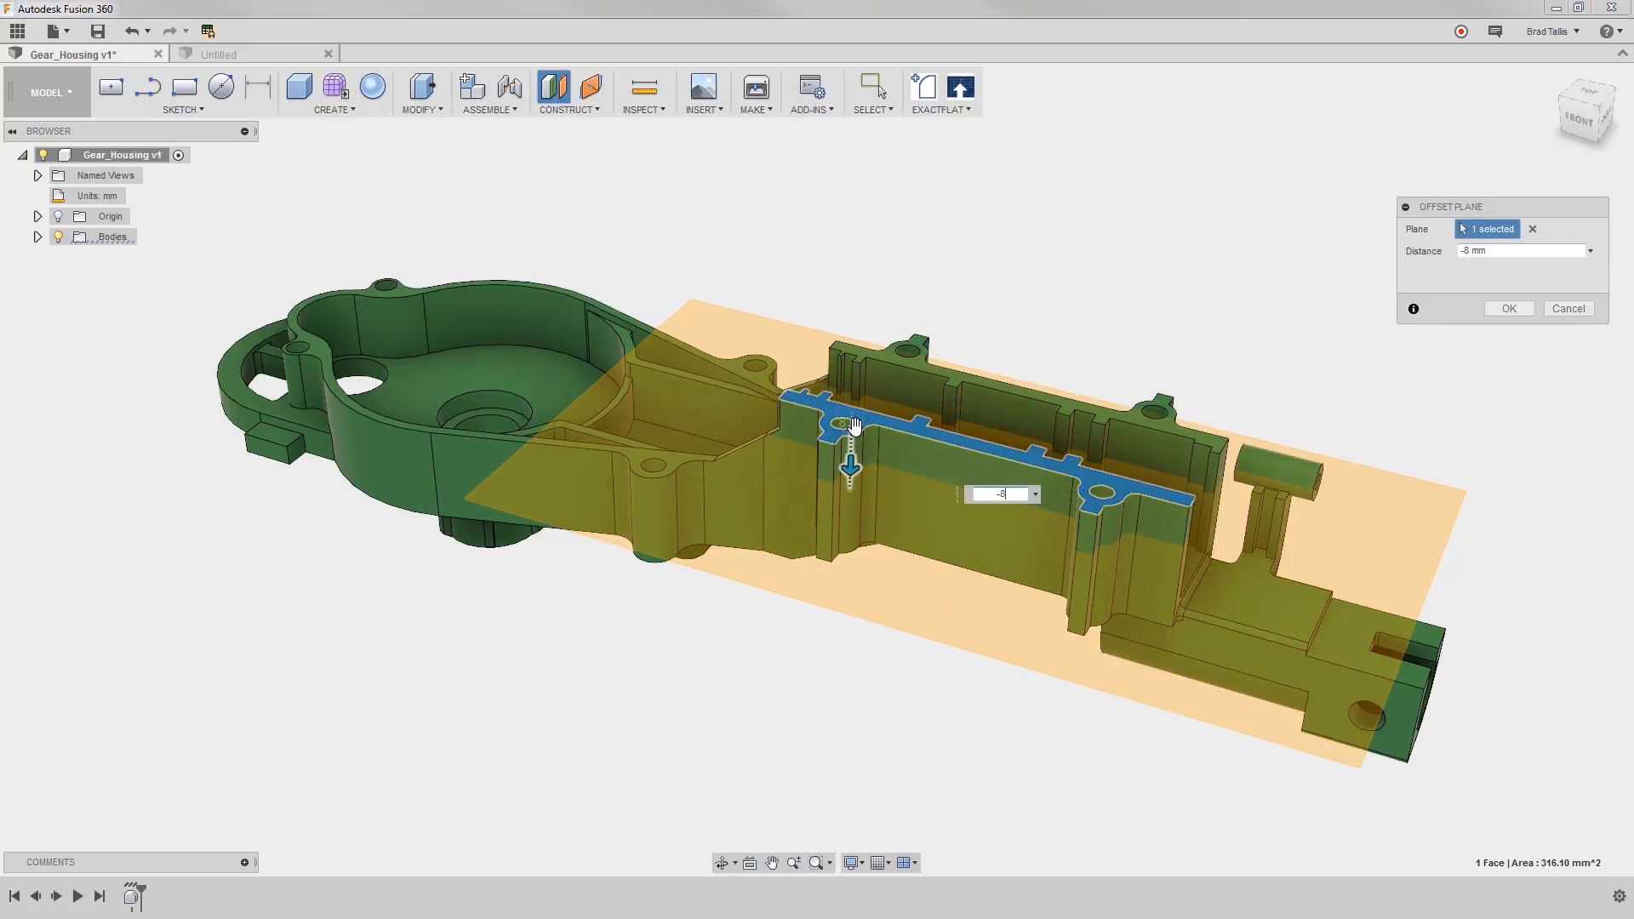
click(1507, 308)
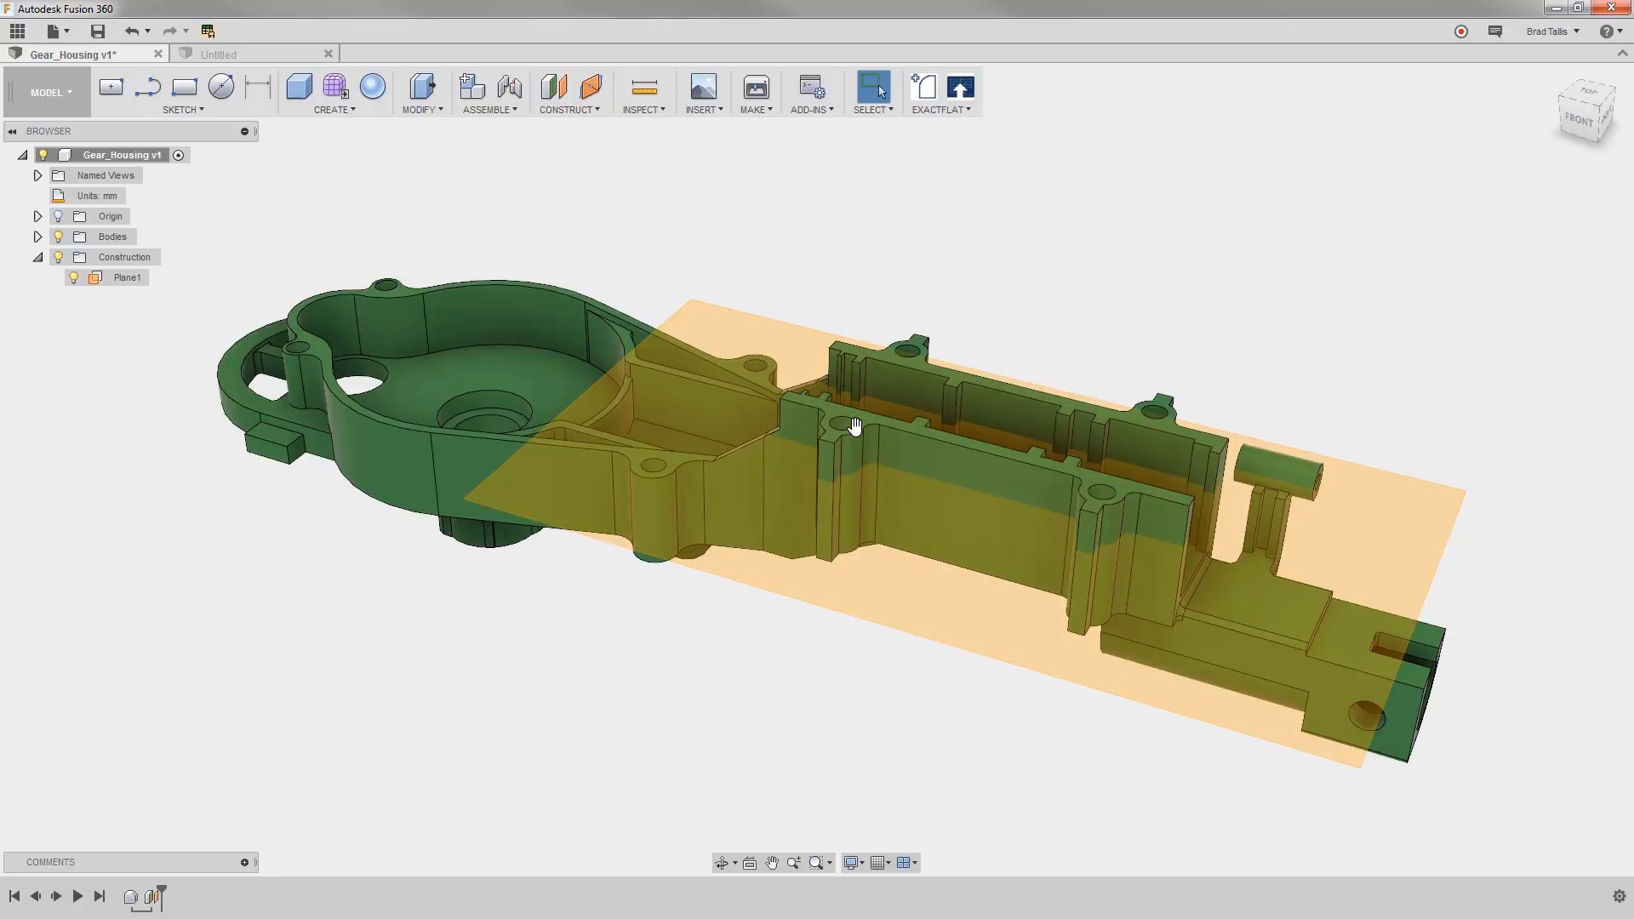
Step: Sketch a 10 x 8 mm rectangle on Plane1 and finish the sketch
click(126, 278)
text(10)
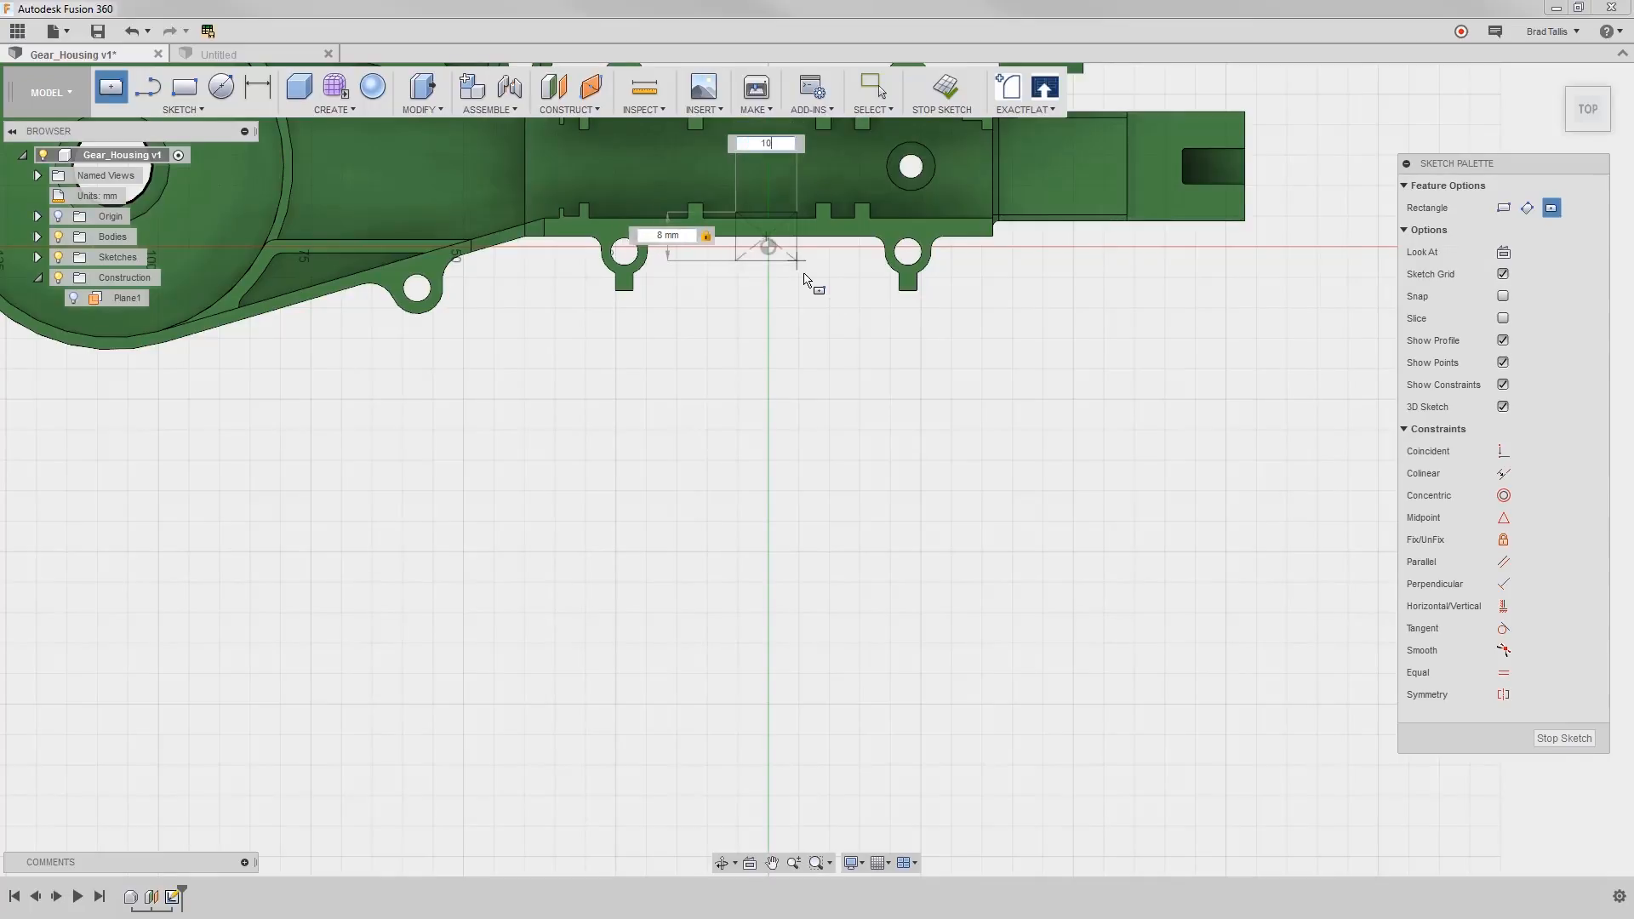
right_click(769, 339)
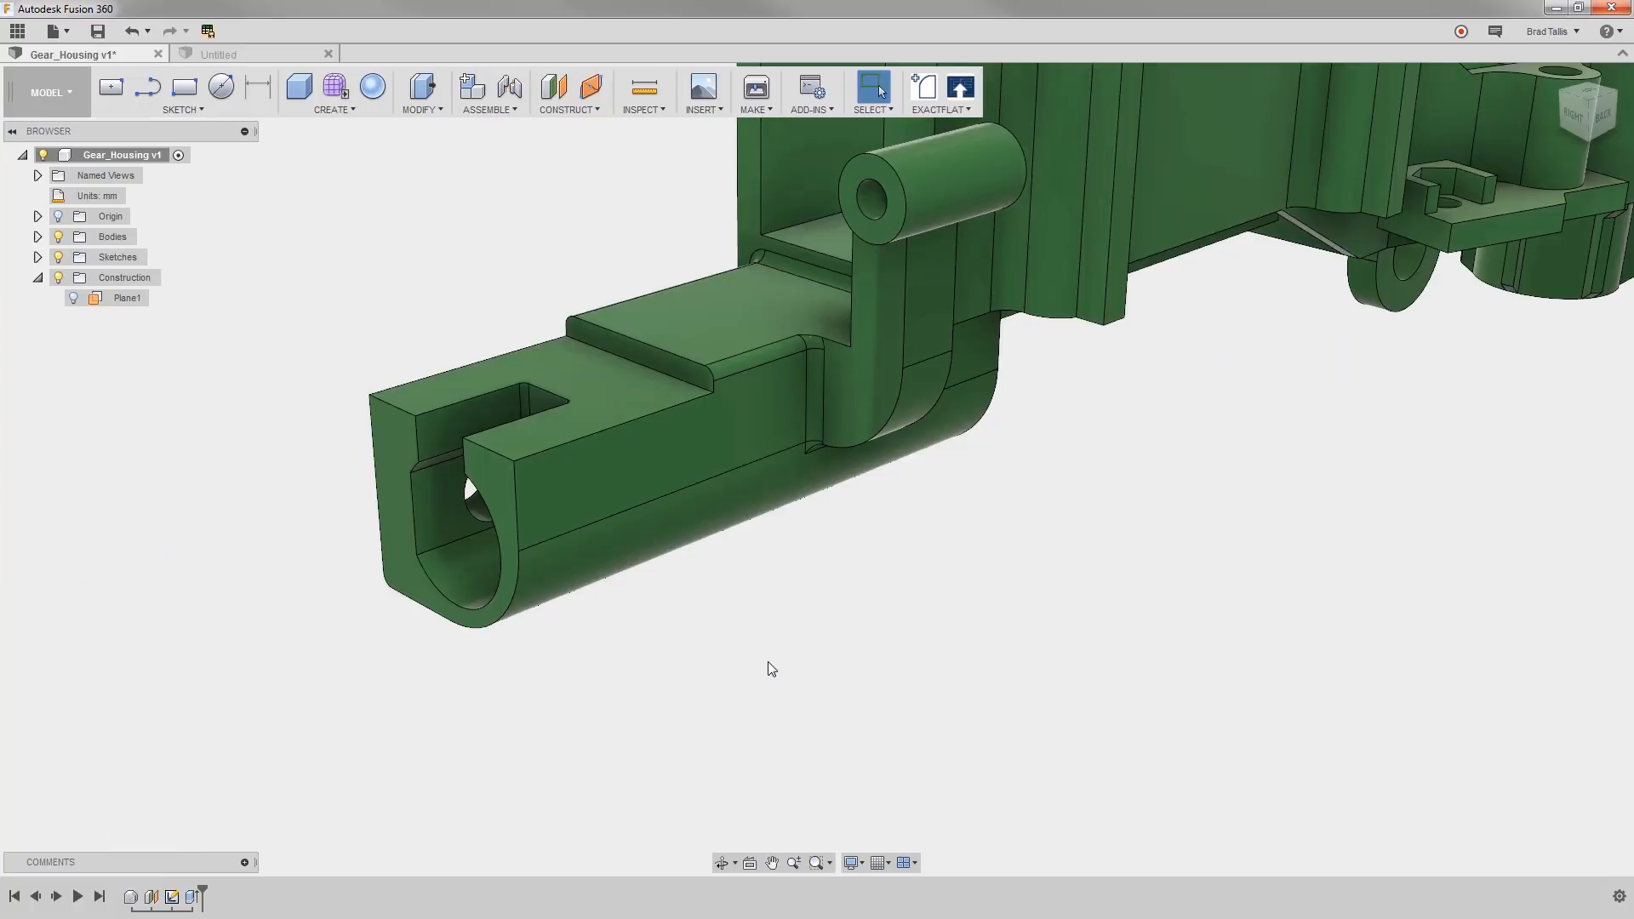
mouse_move(566, 117)
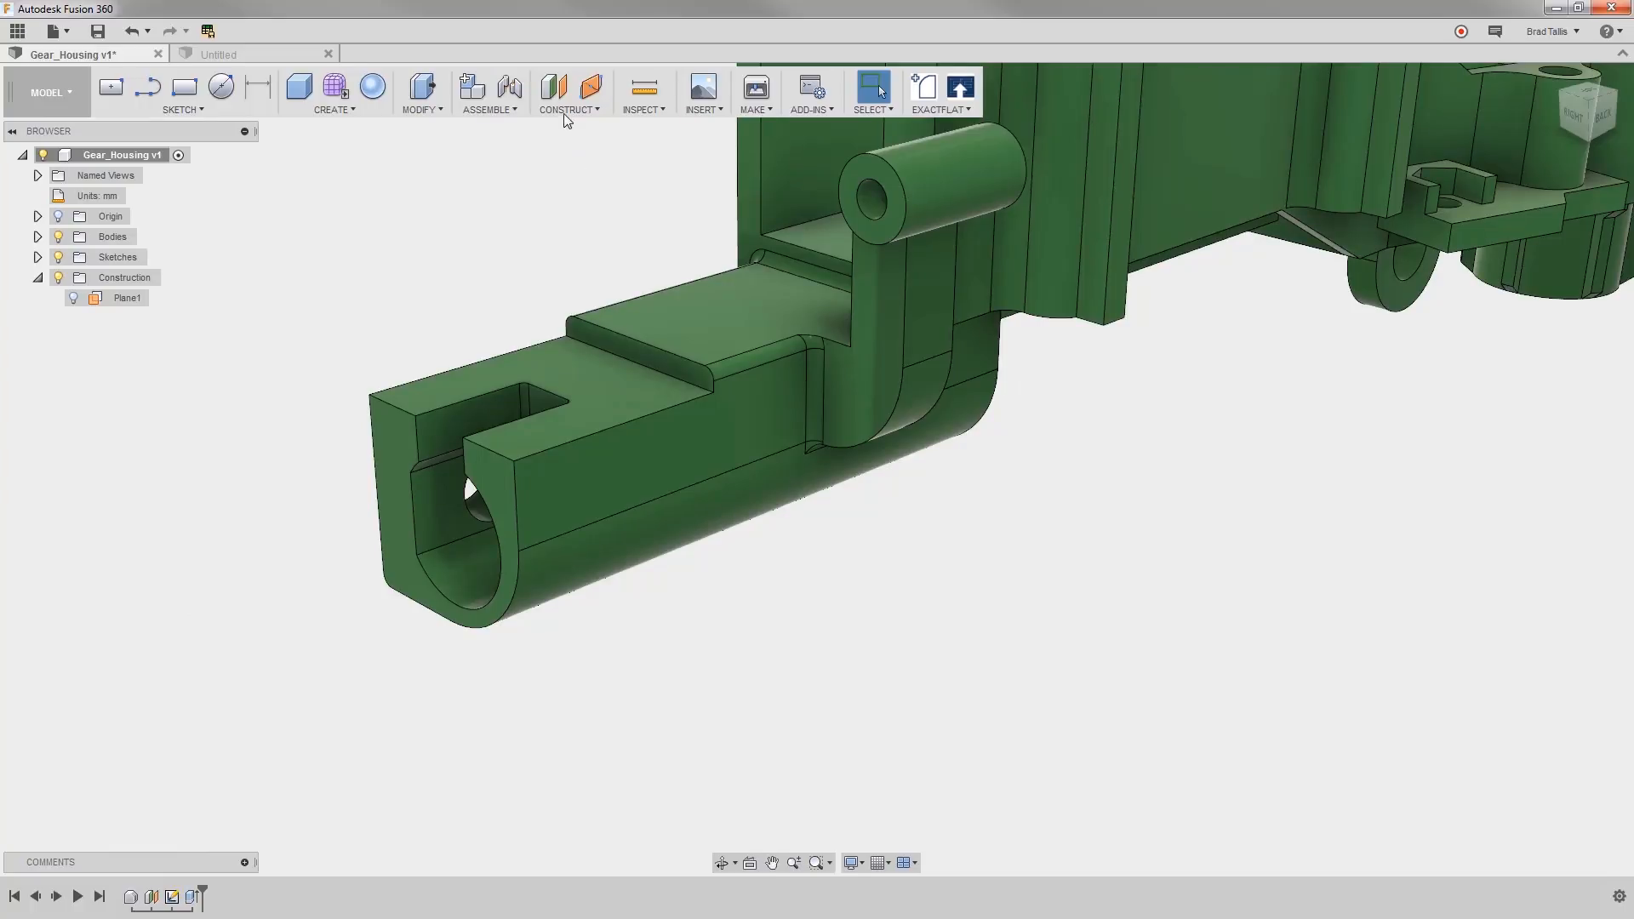
Step: Add a Plane at Angle through the snout's top edge
click(568, 92)
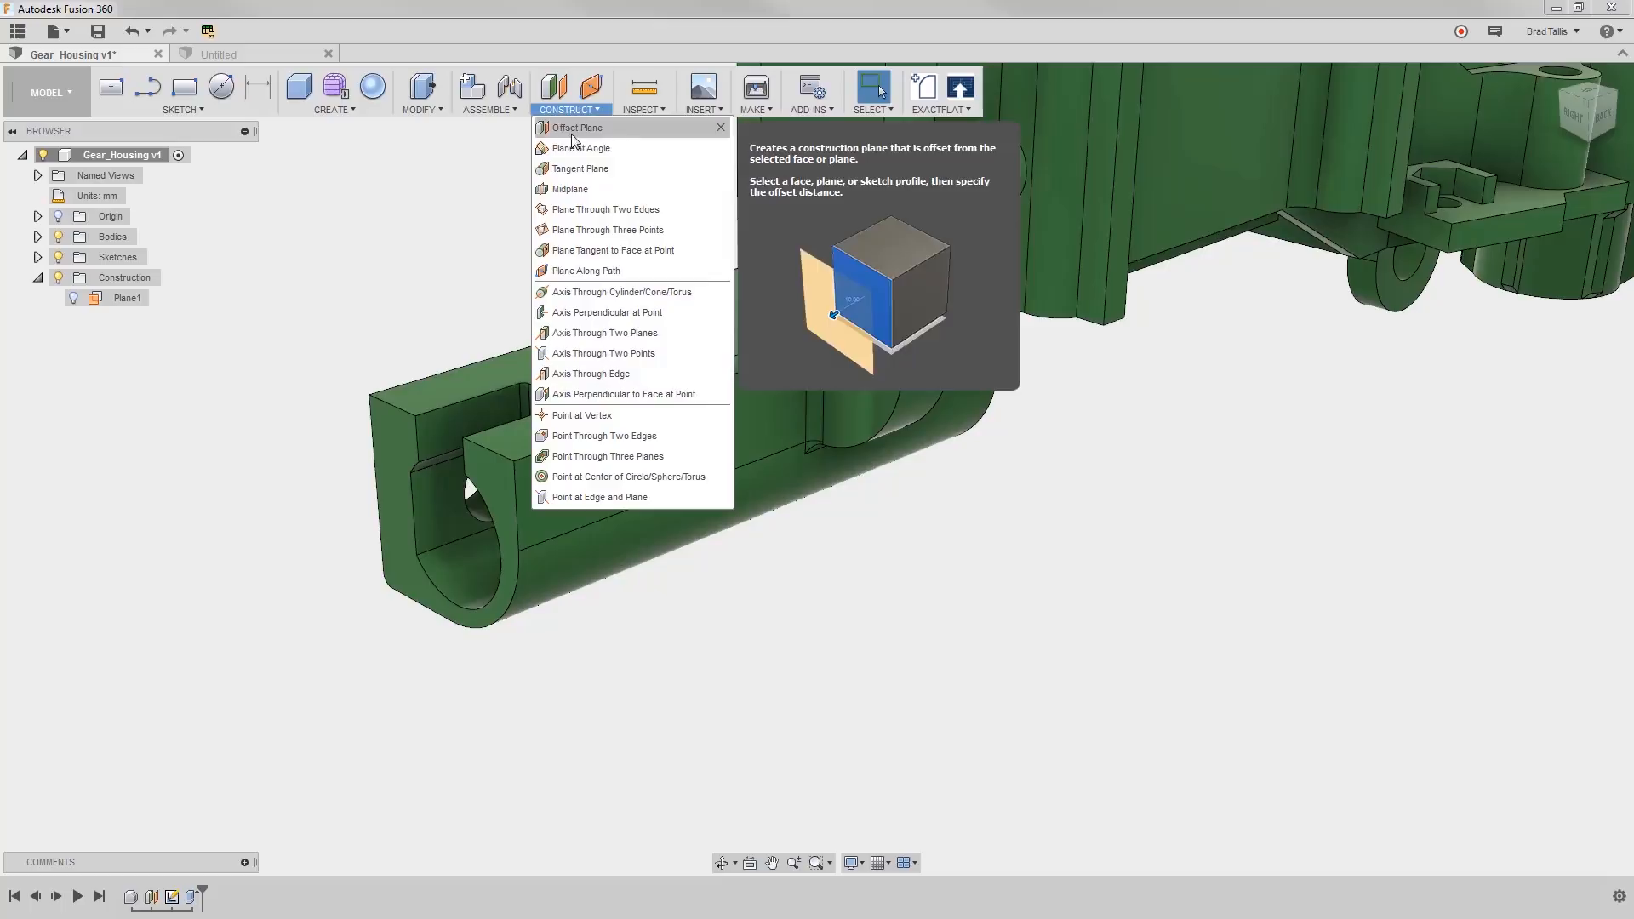
click(582, 147)
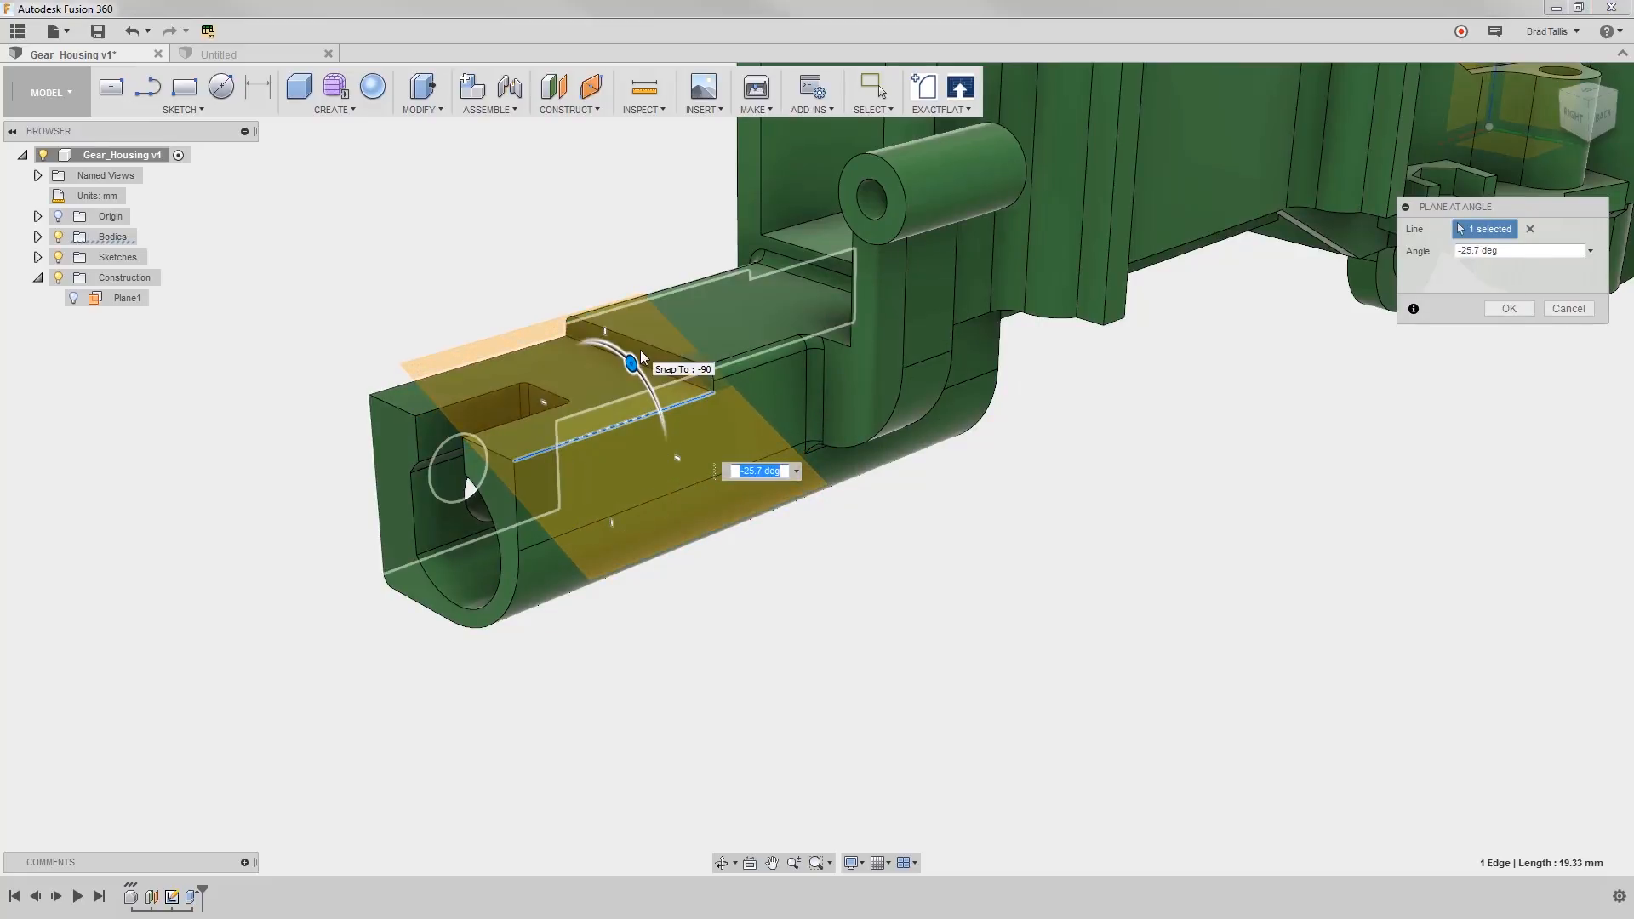
click(1507, 307)
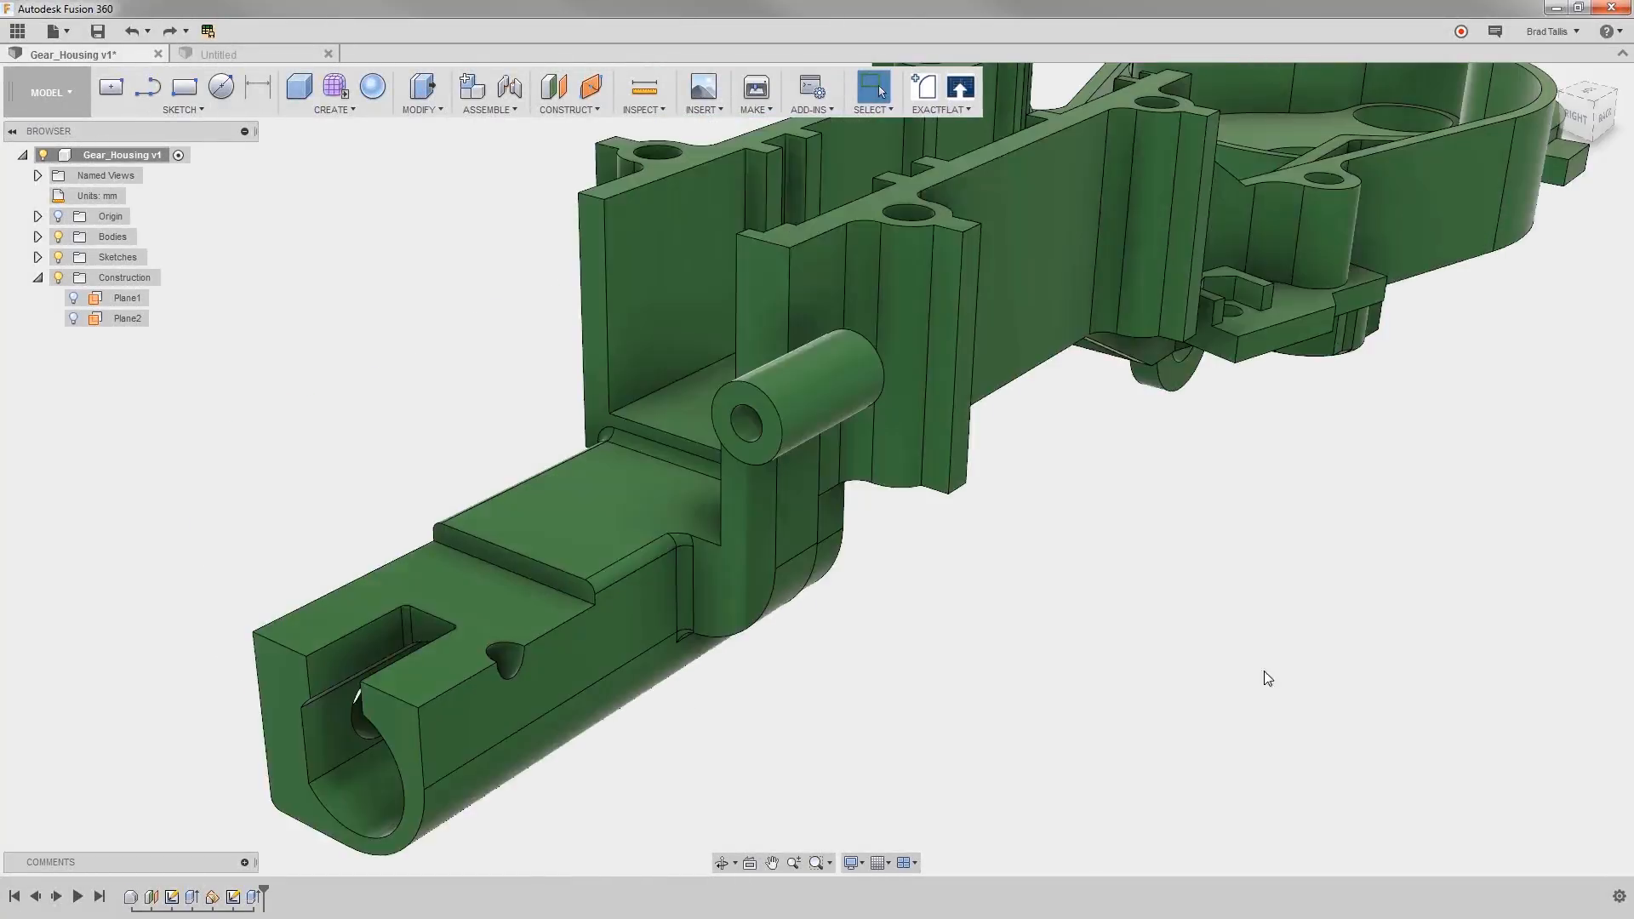
Step: Create a plane tangent to the cylindrical boss, -45° from the wall top face
click(566, 92)
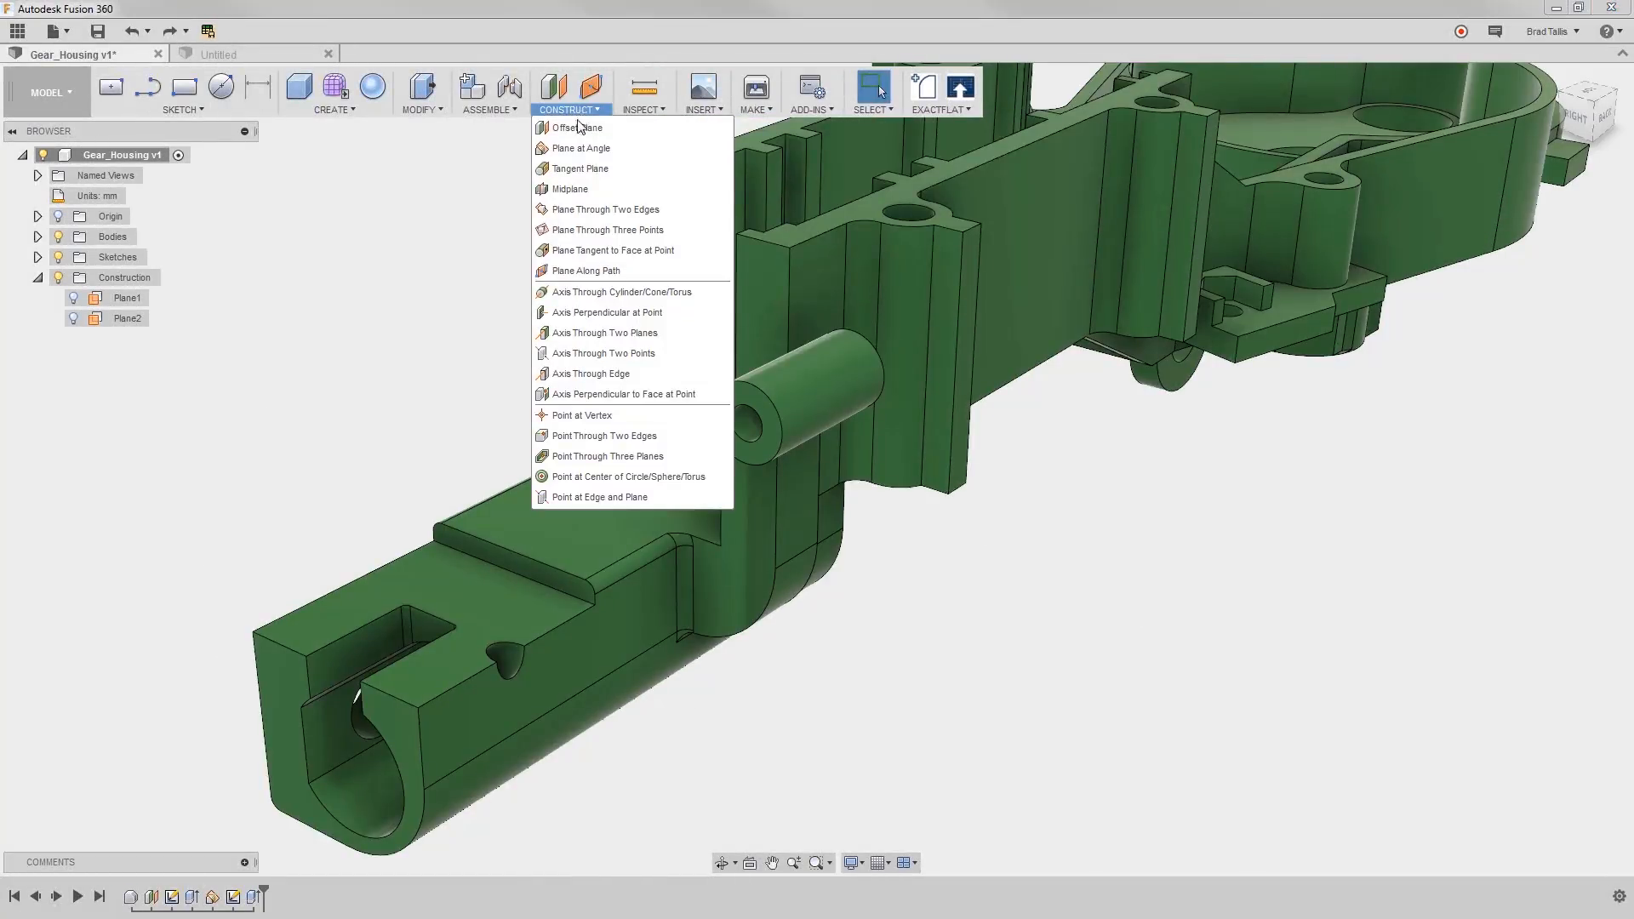
click(580, 168)
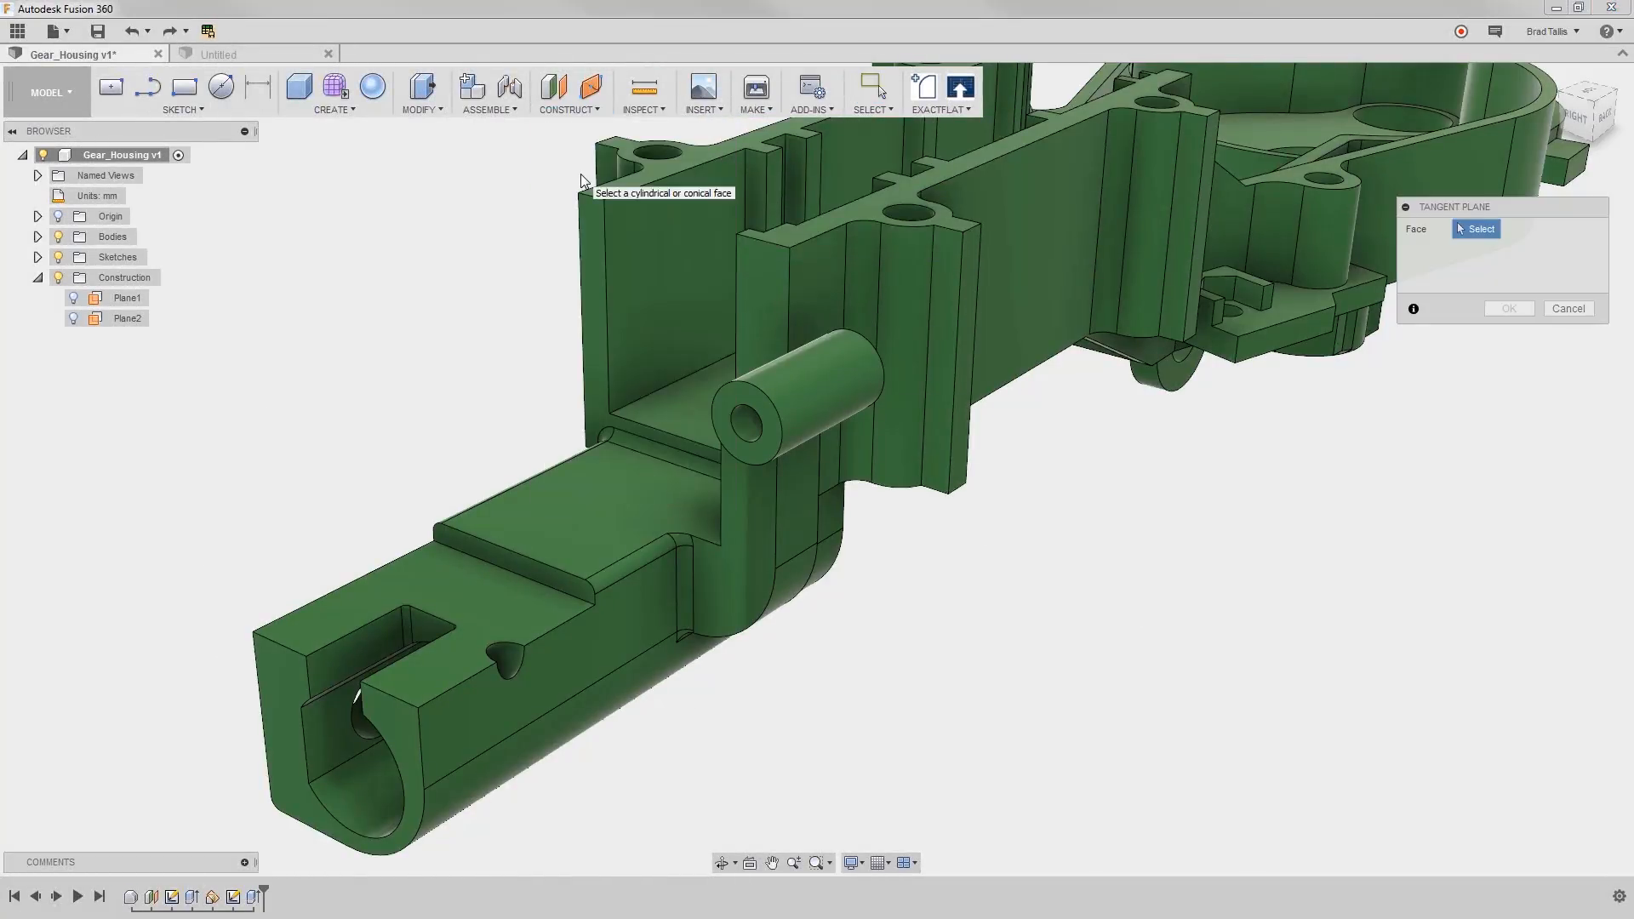
mouse_move(823, 380)
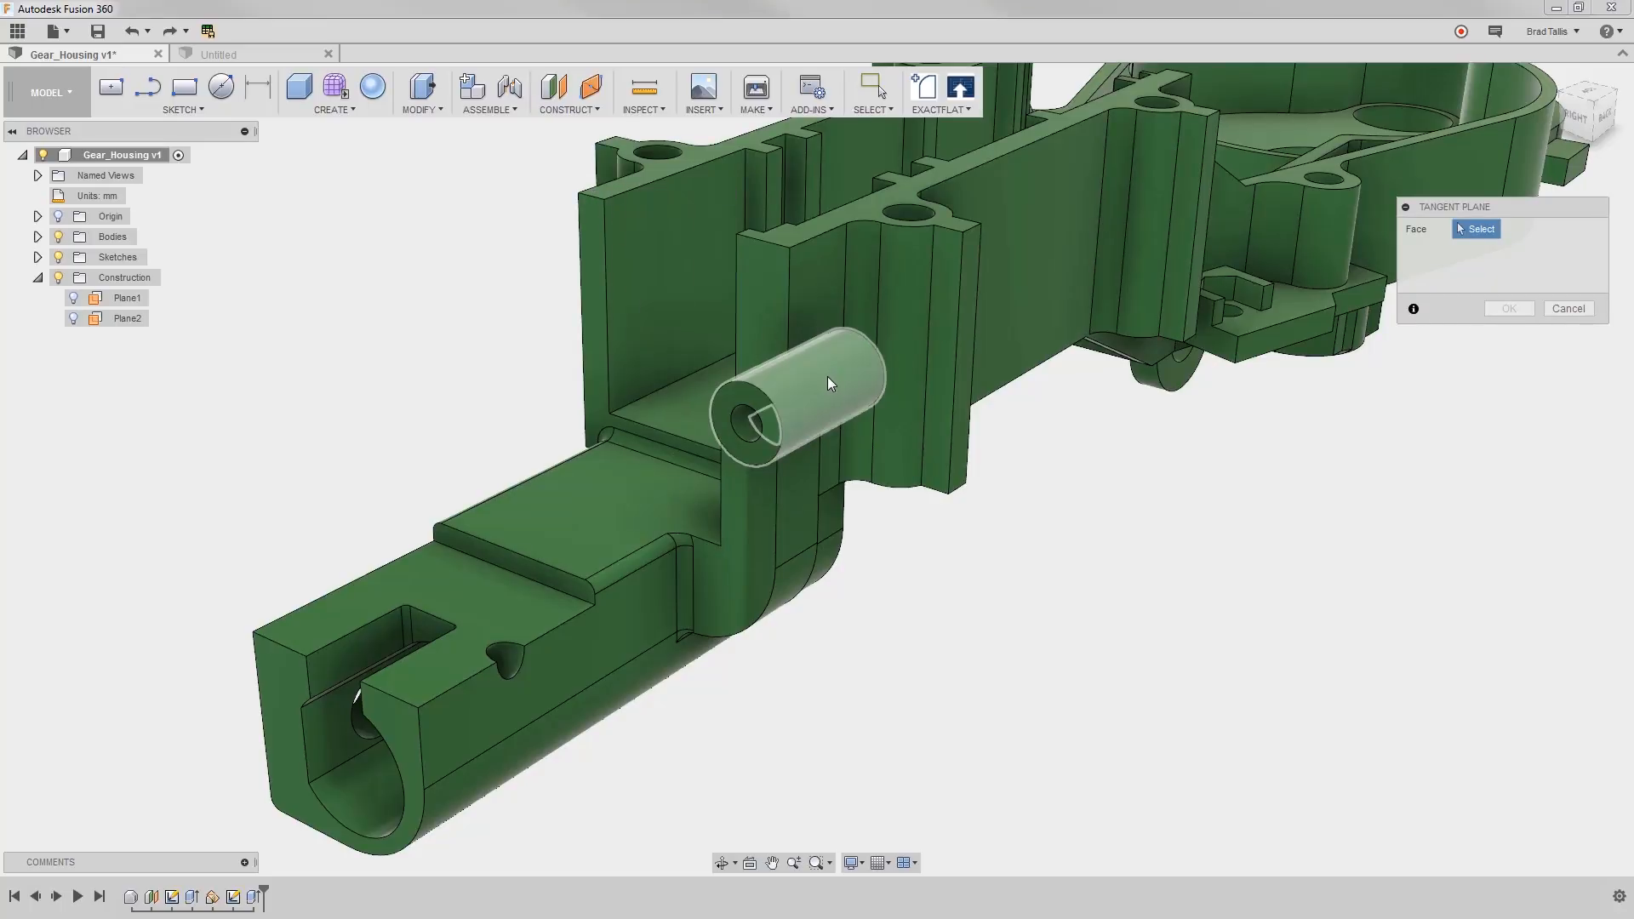
click(792, 385)
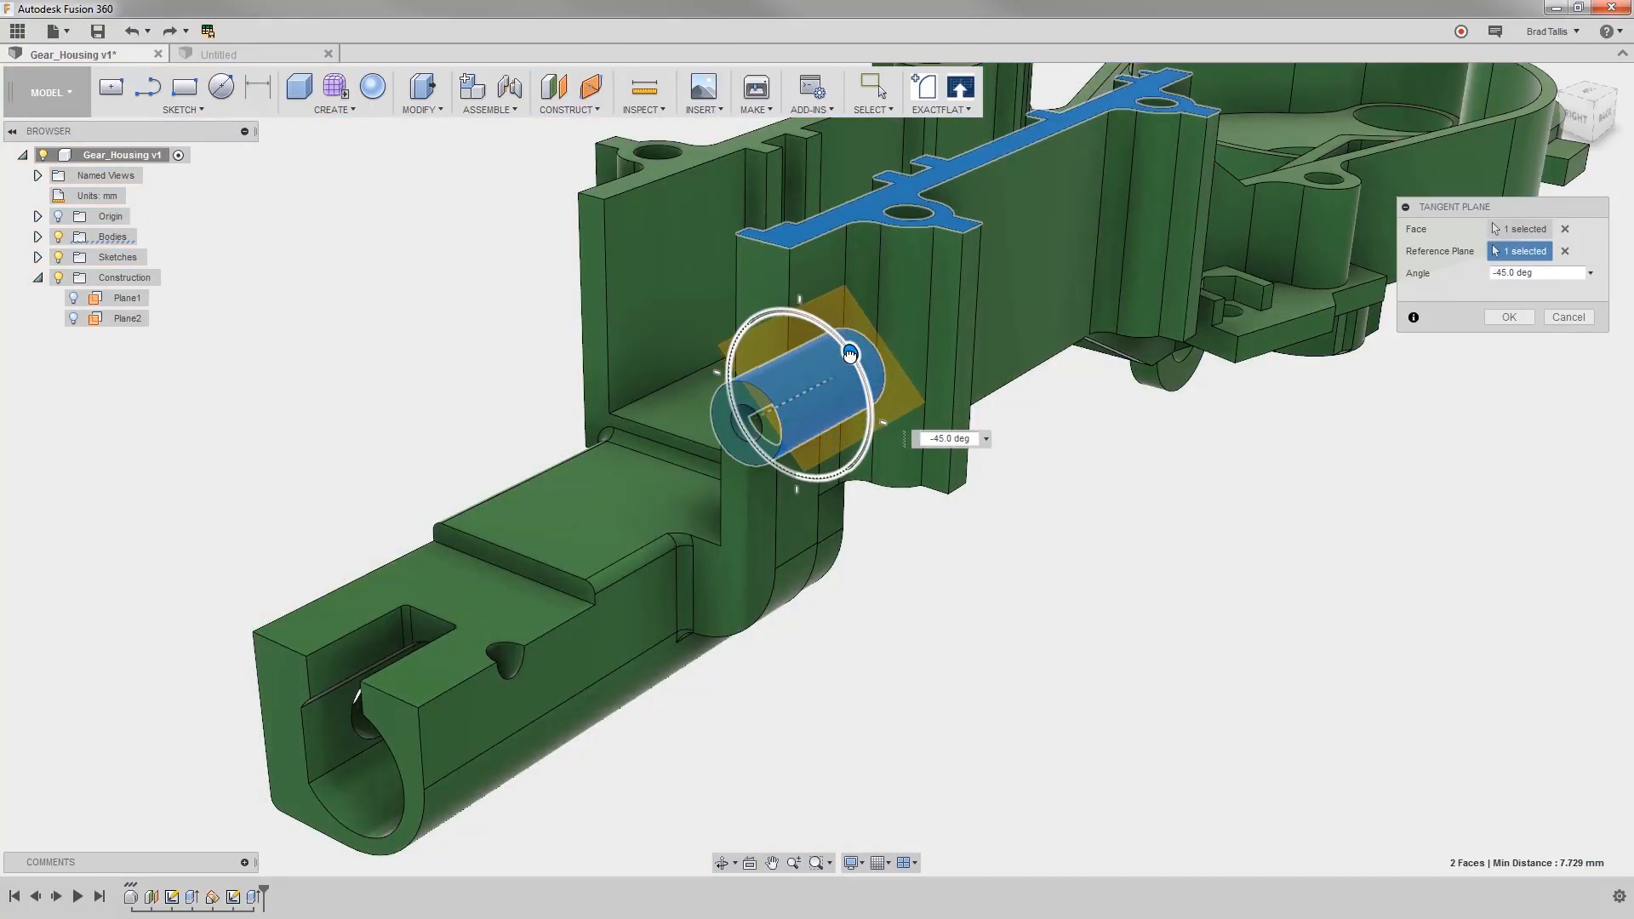
click(1508, 316)
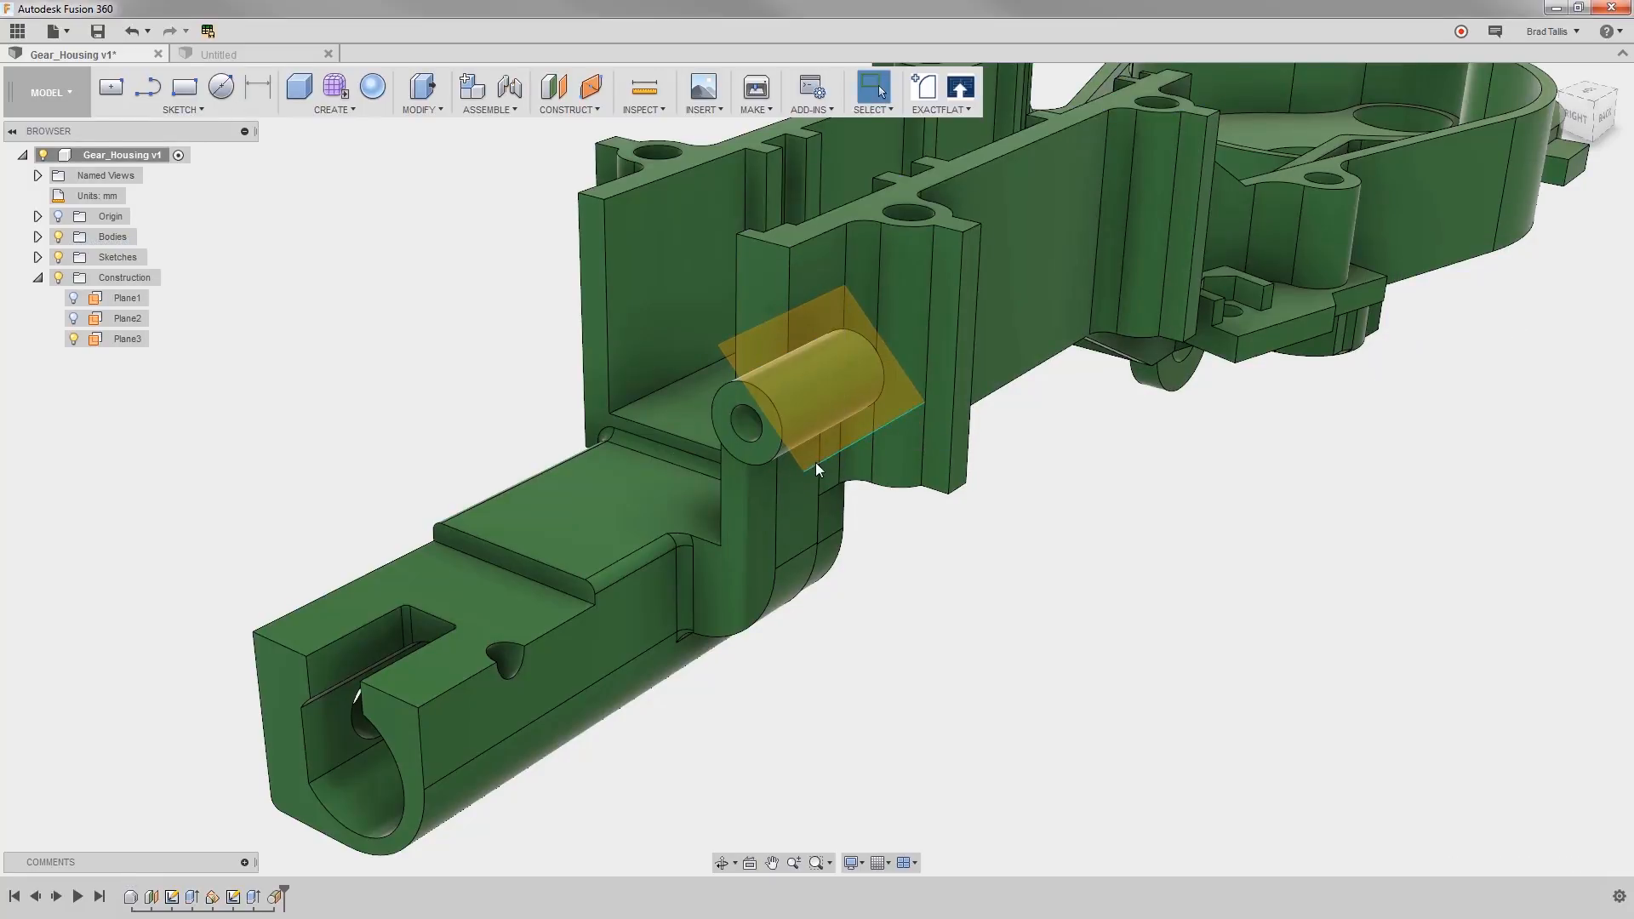
click(127, 339)
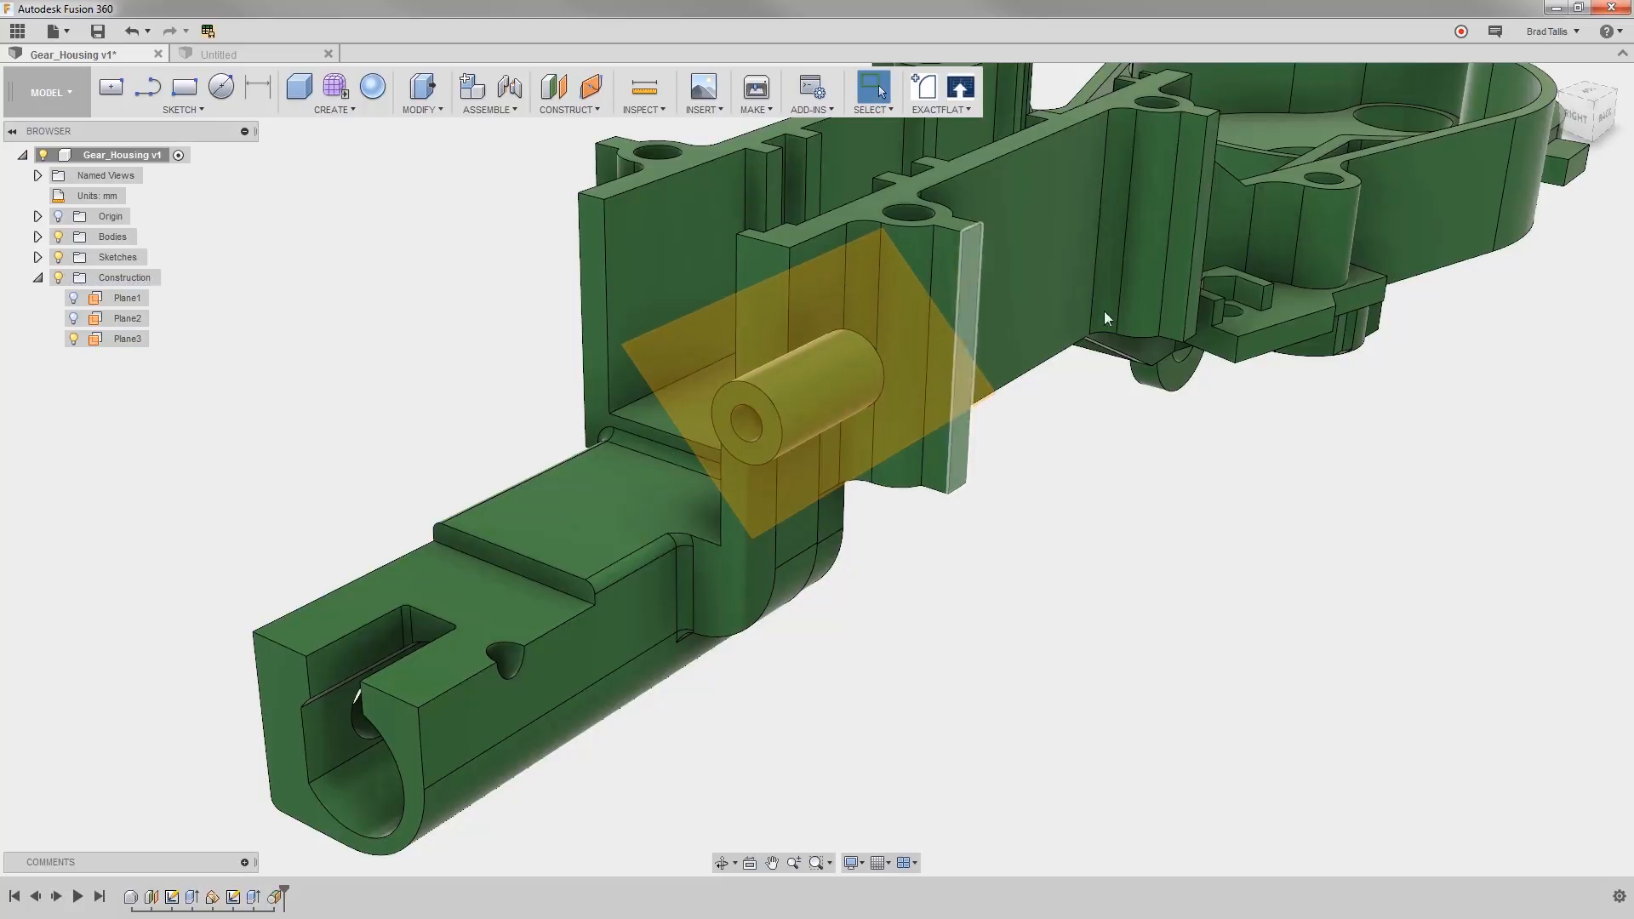
Step: Draw a center-diameter circle on the tangent plane for the boss hole
click(127, 339)
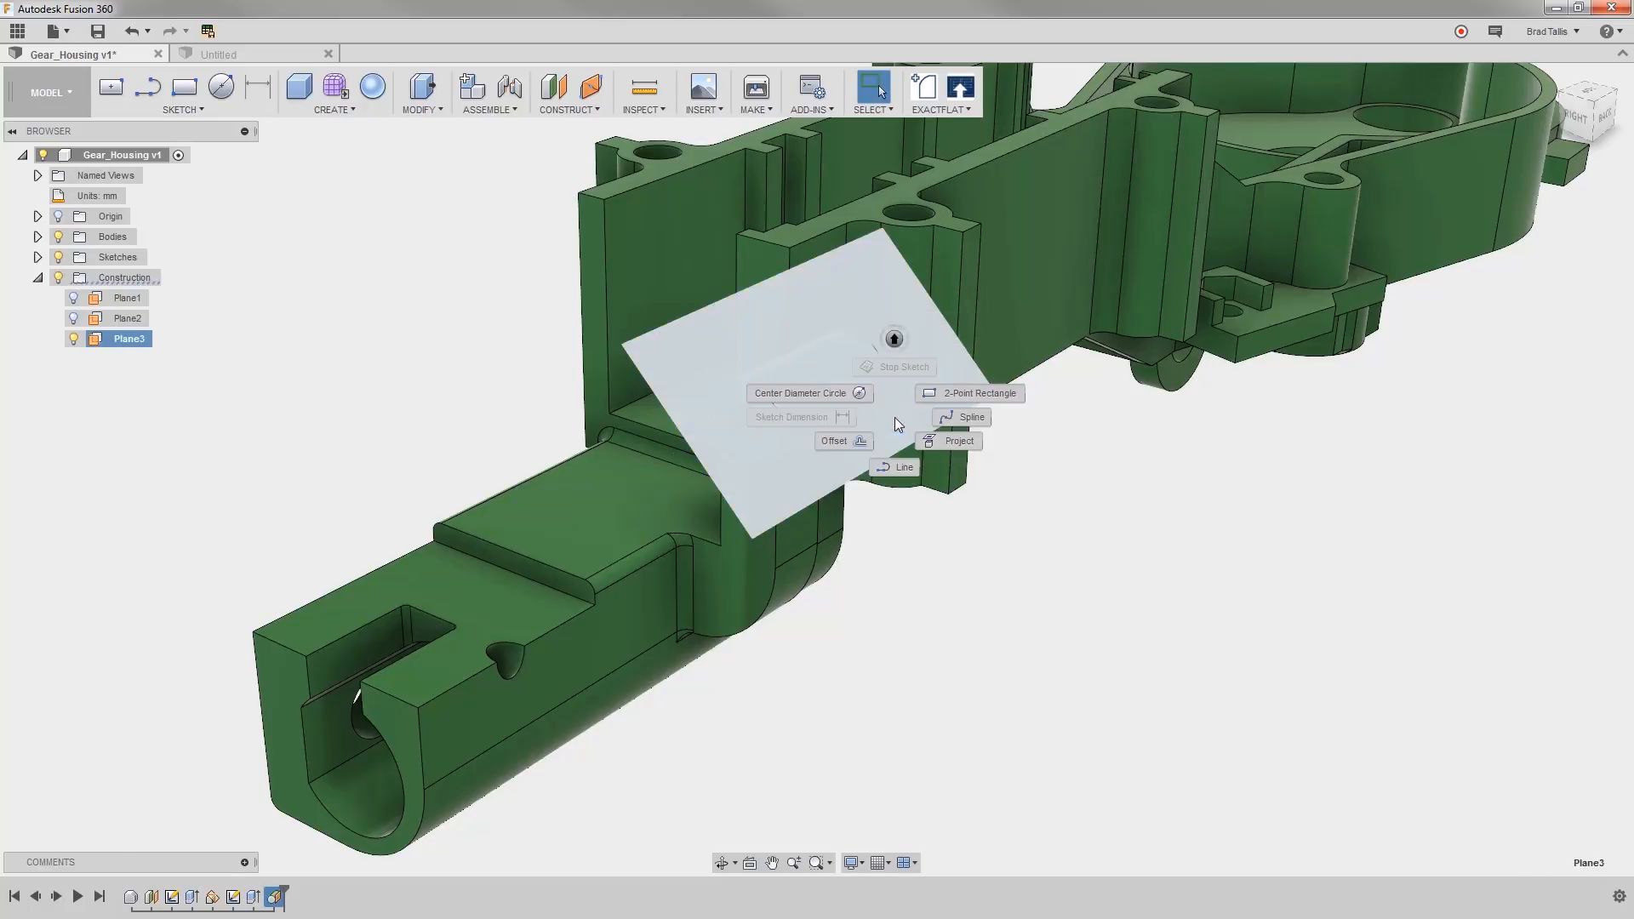
click(799, 393)
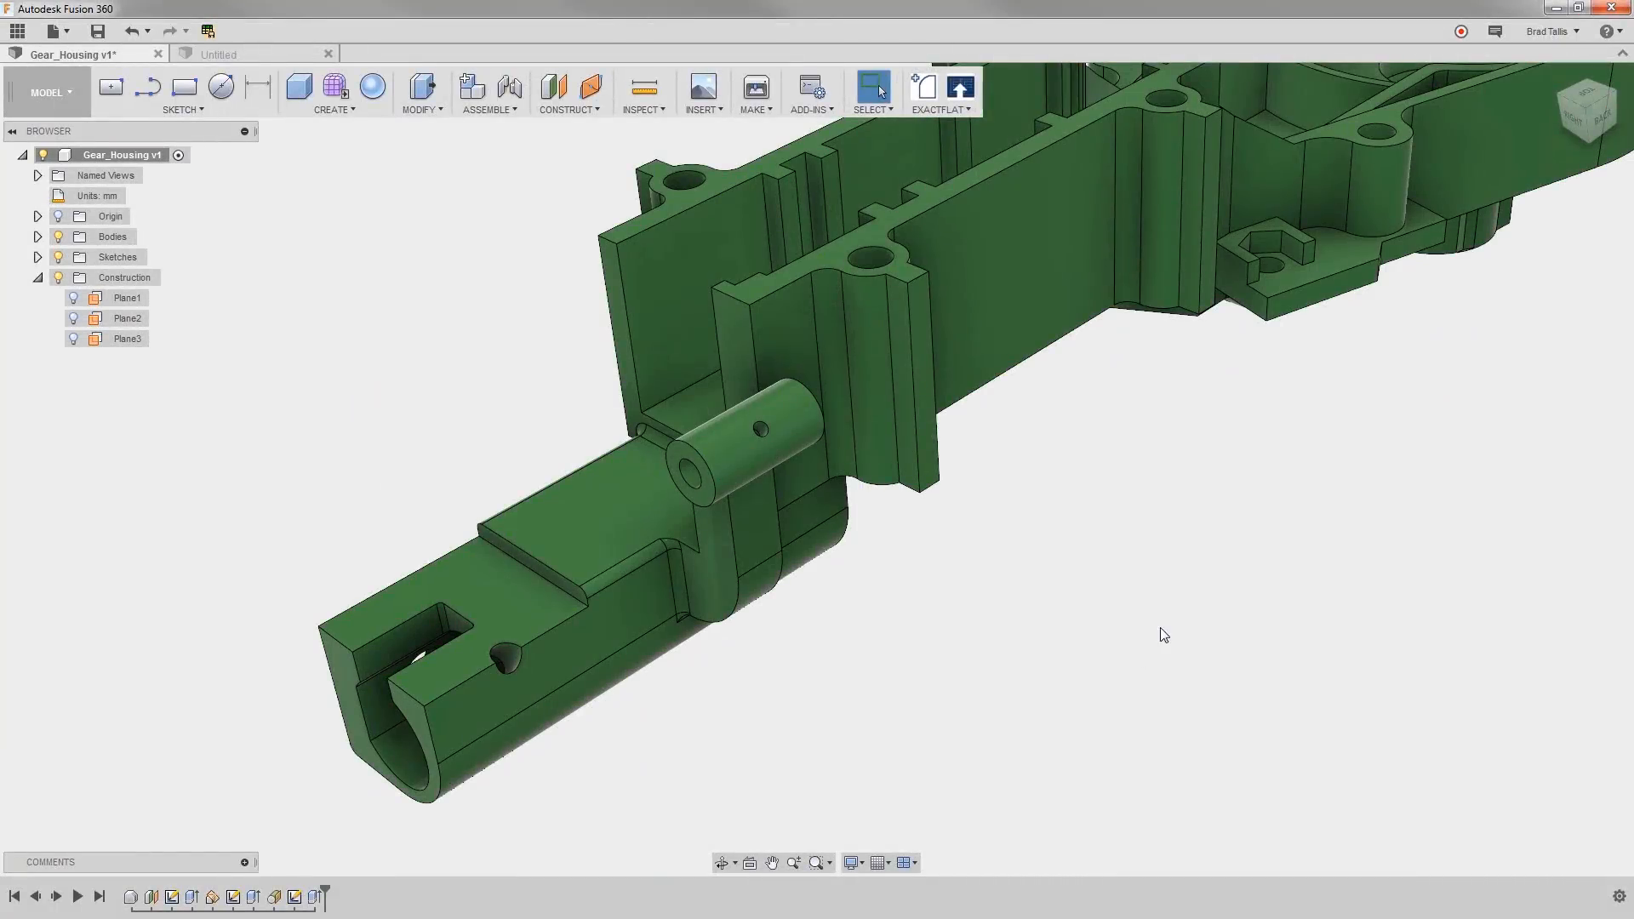
click(566, 92)
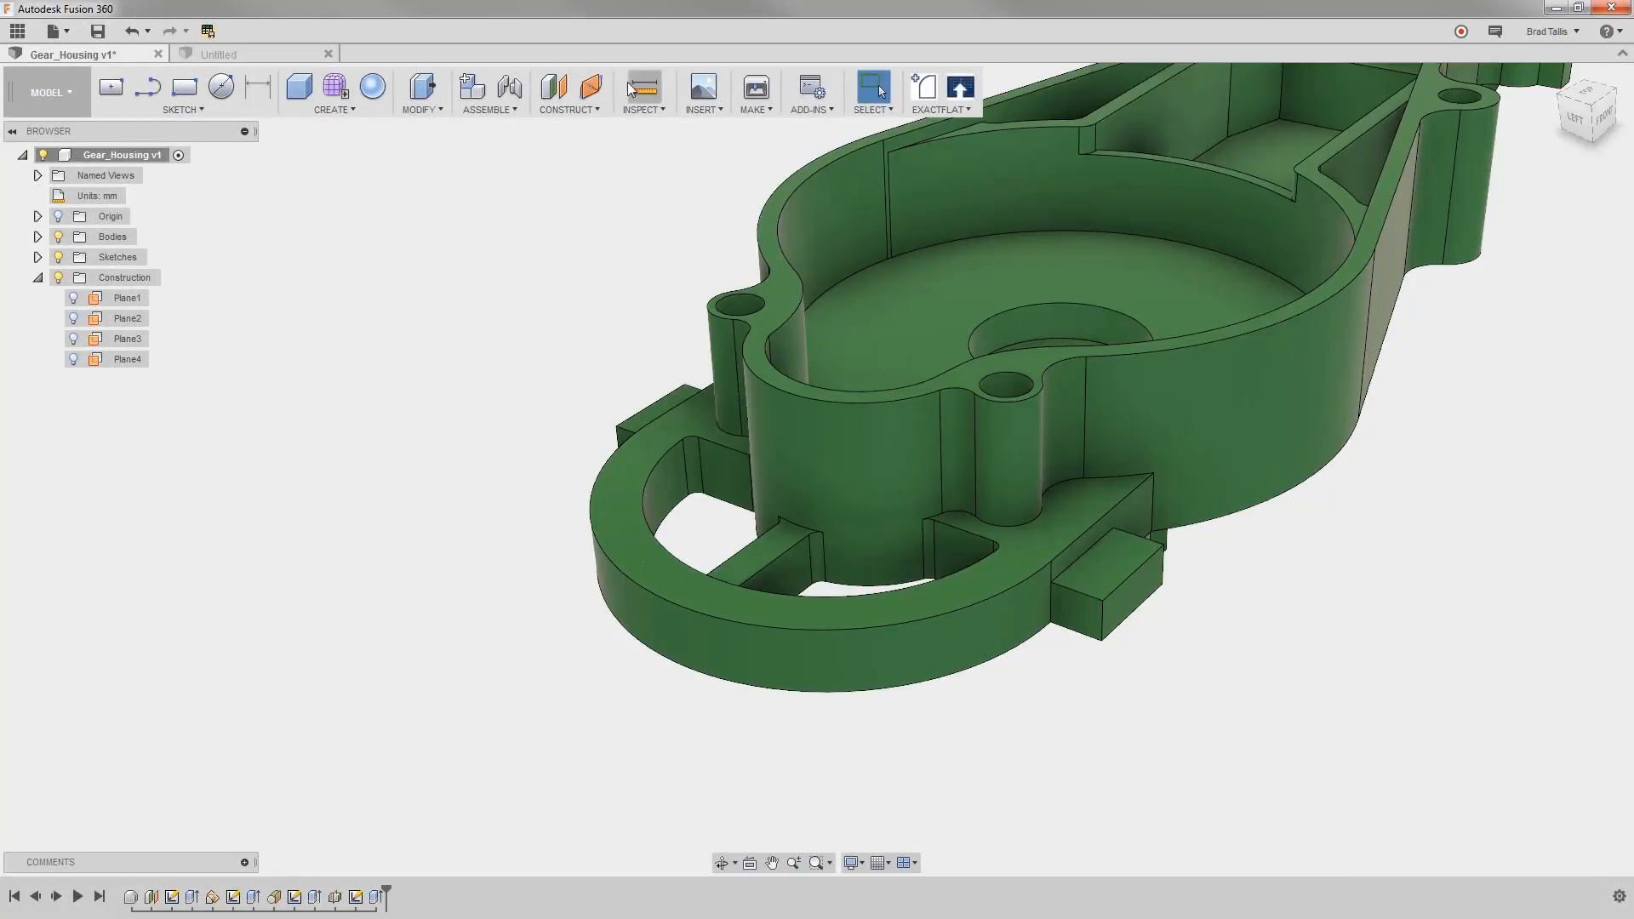
Step: Create a plane at distance 0.50 along the curved rim edge
click(568, 92)
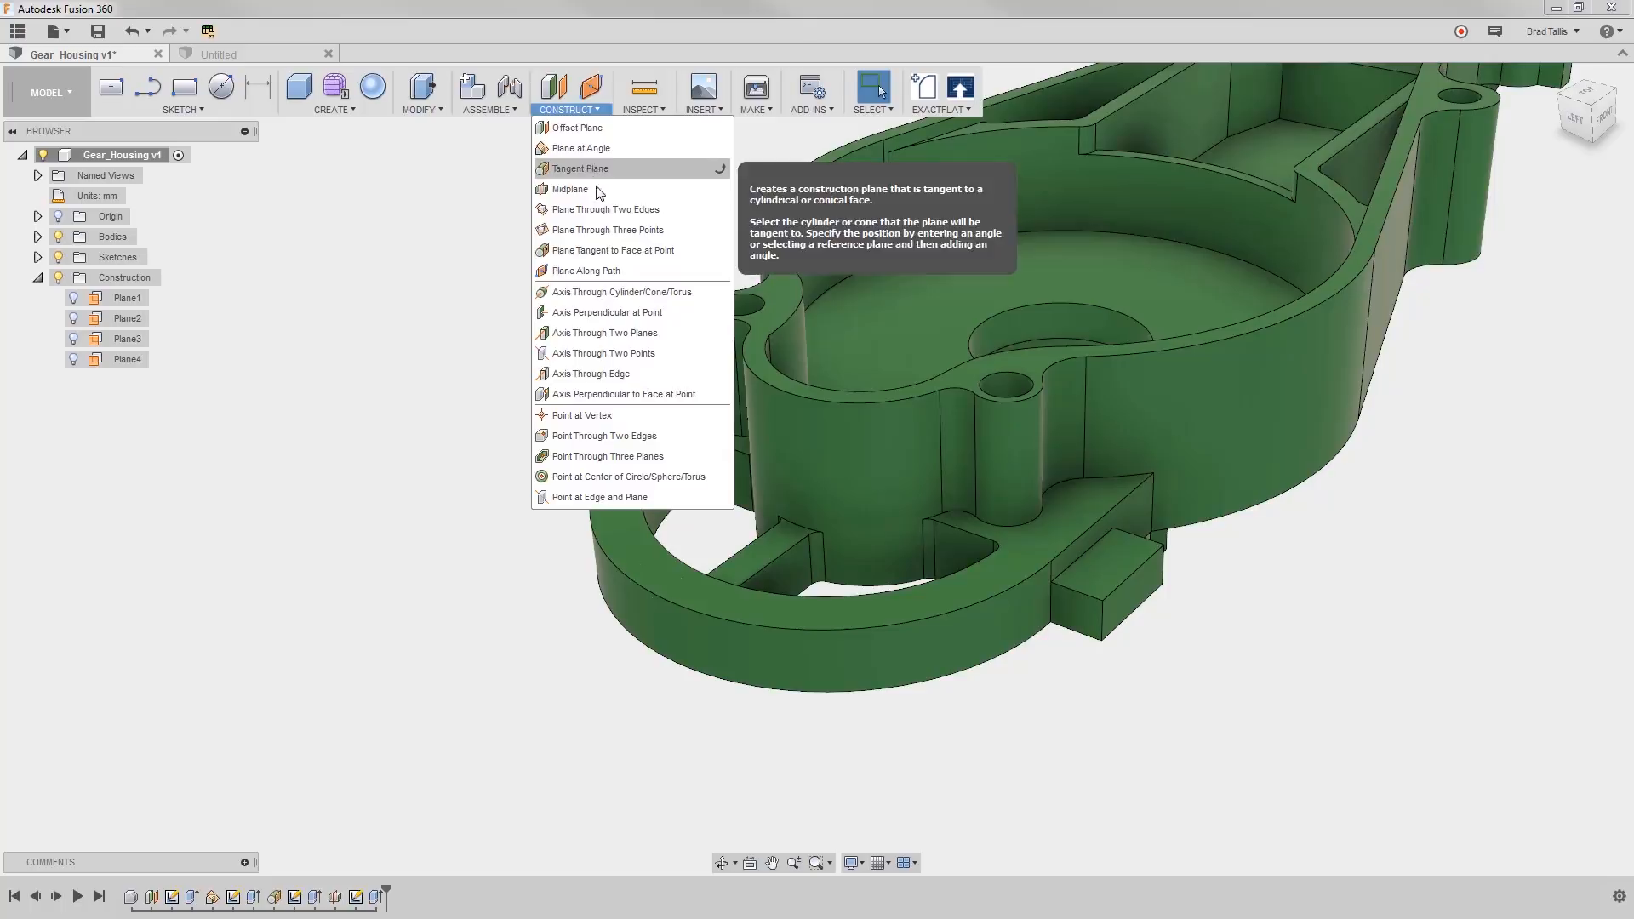
mouse_move(585, 271)
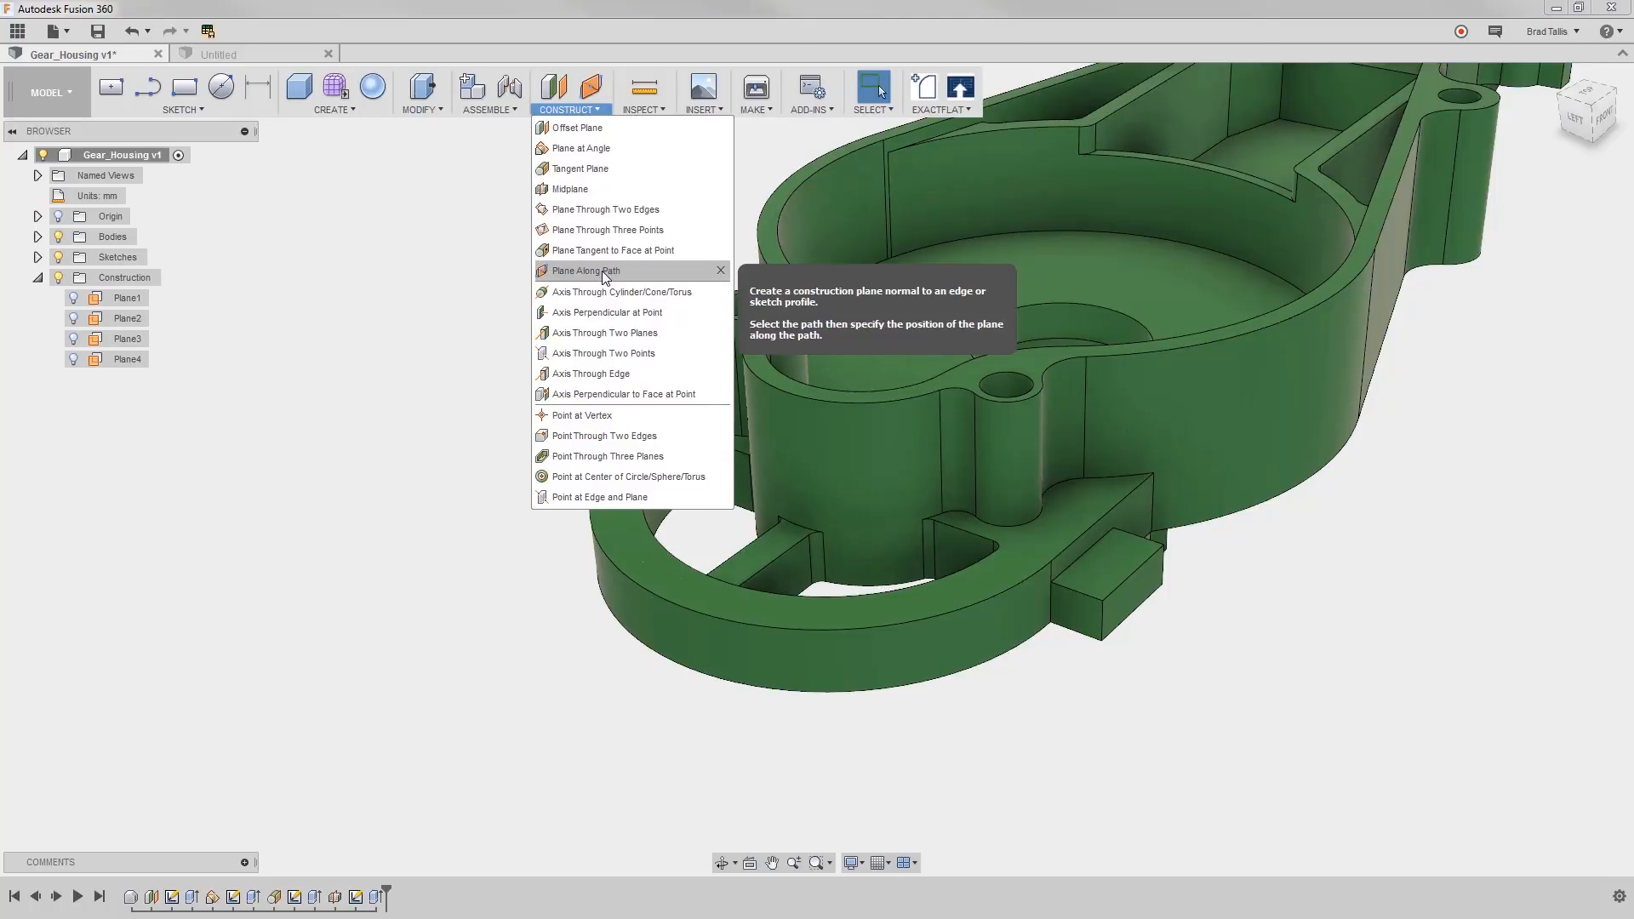
click(585, 271)
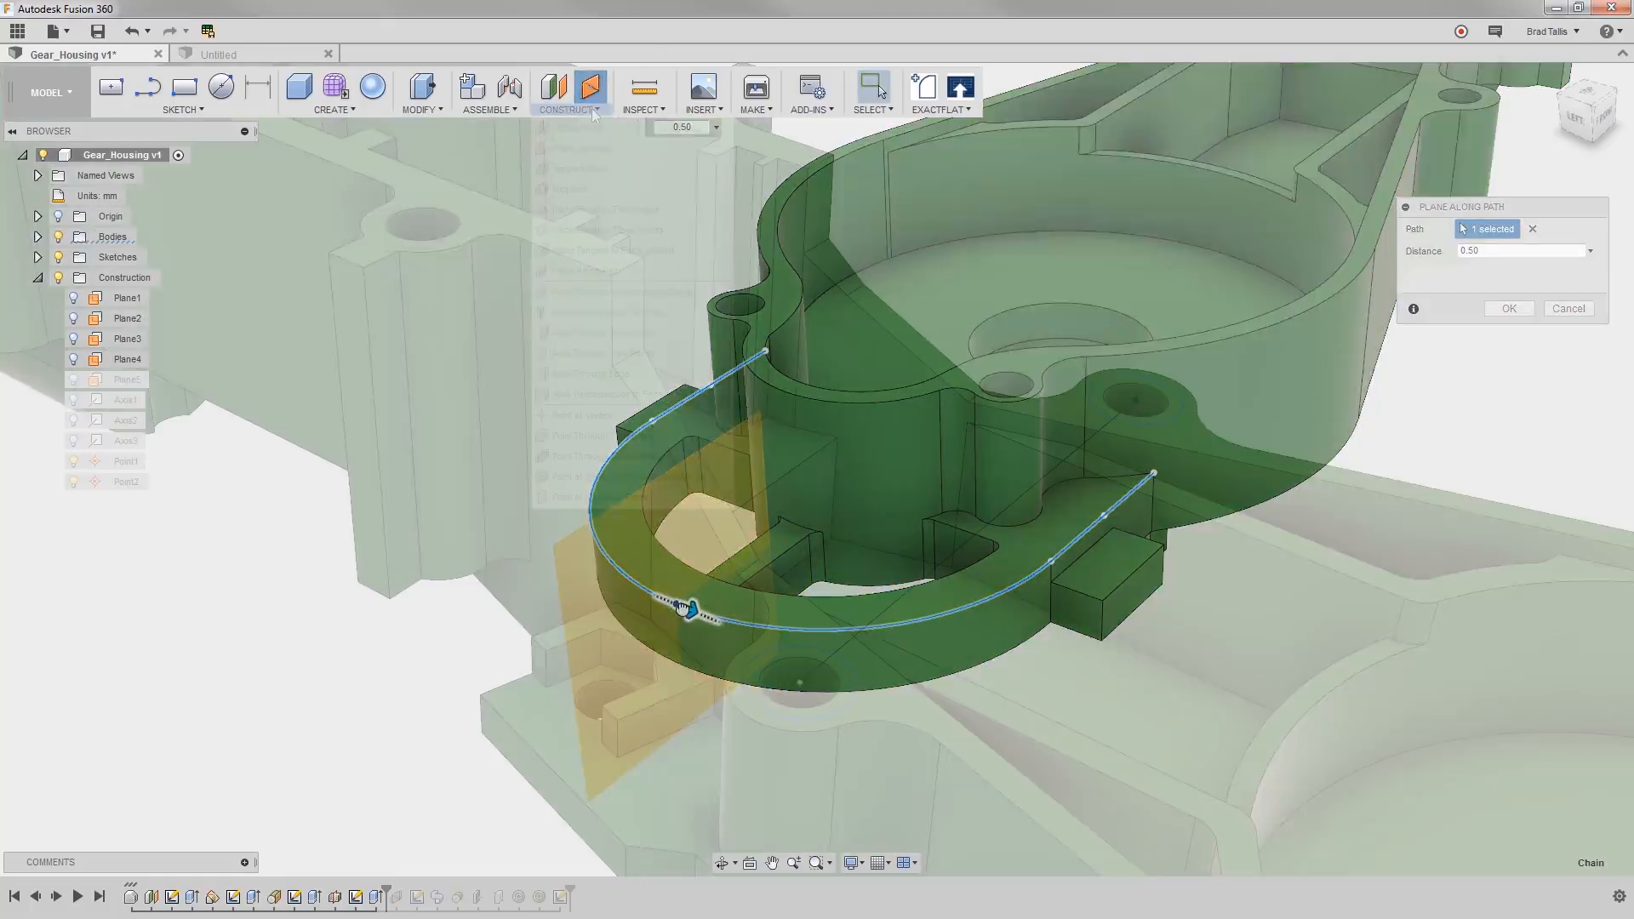
click(567, 93)
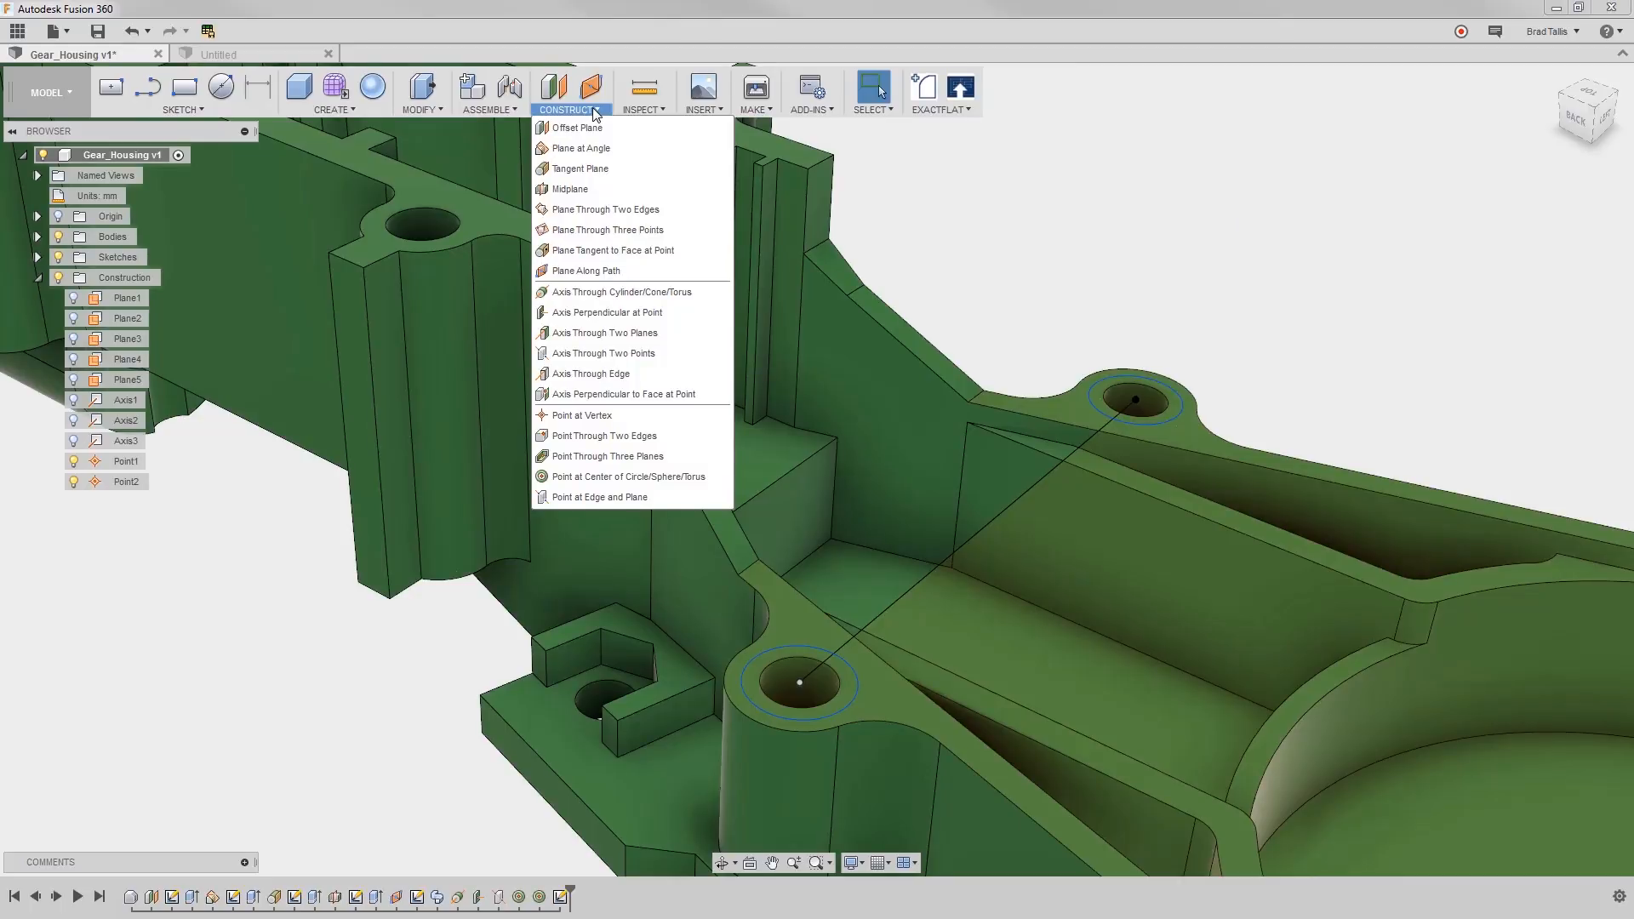